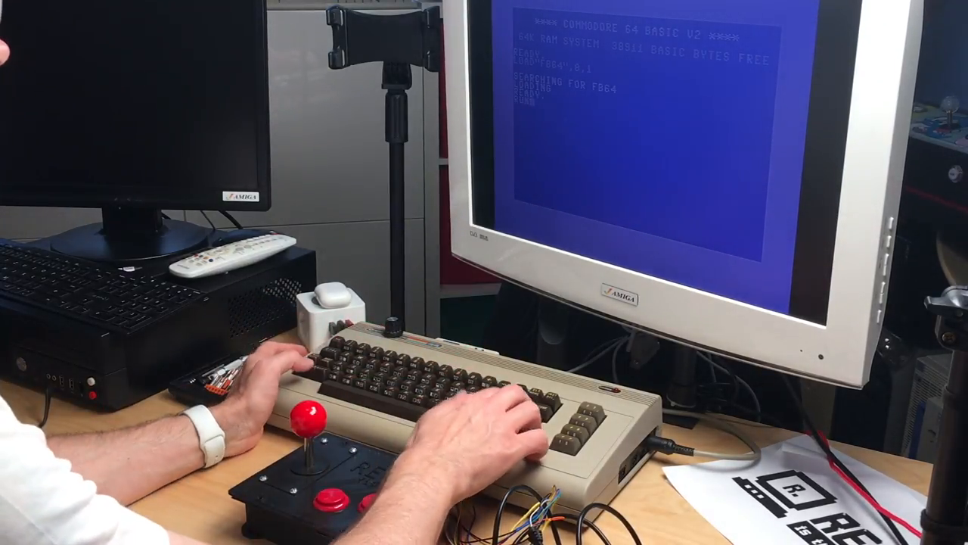
# Step: Load the FB64 file browser from drive 8 at the BASIC READY prompt
pyautogui.press('Return')
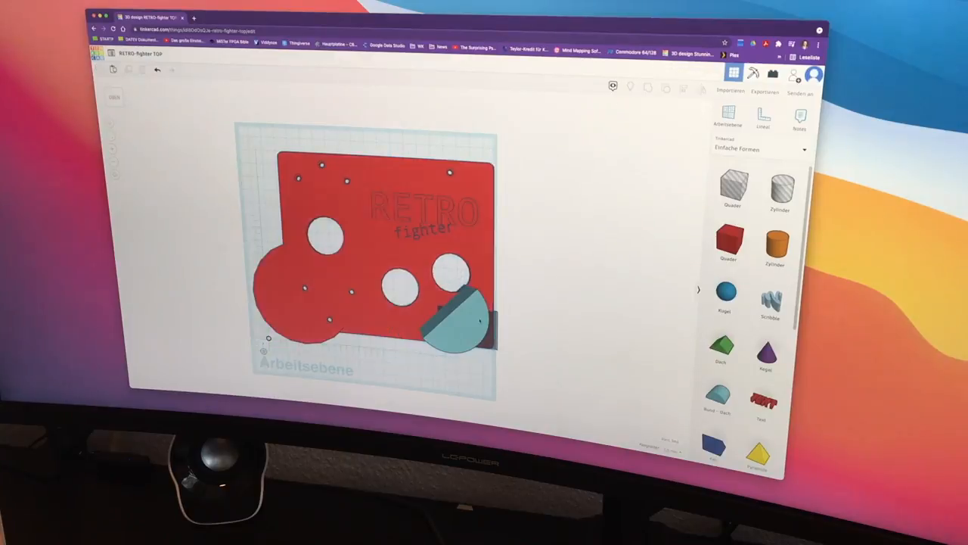
# Step: Place a rounded basic shape at the lower right corner of the red RETRO fighter plate
pyautogui.click(454, 325)
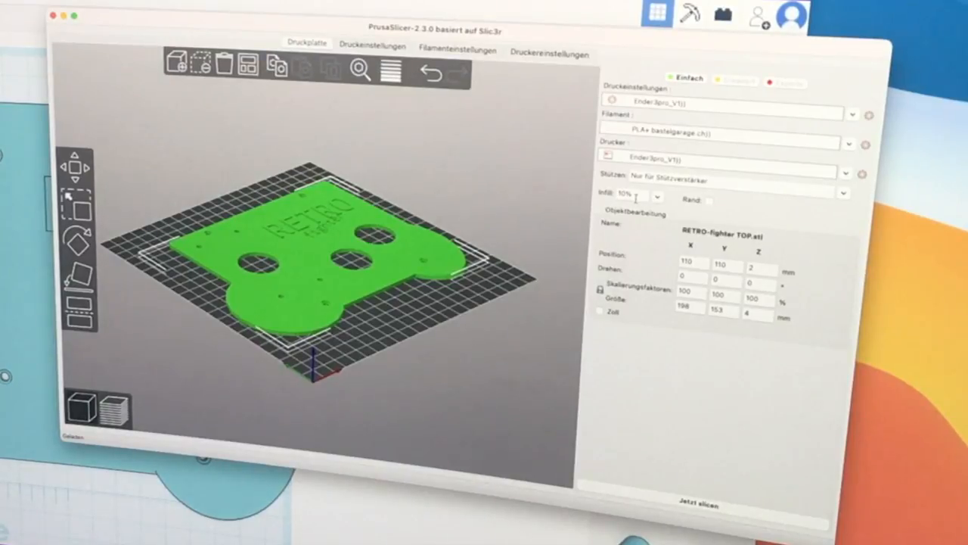
pyautogui.moveTo(633, 194)
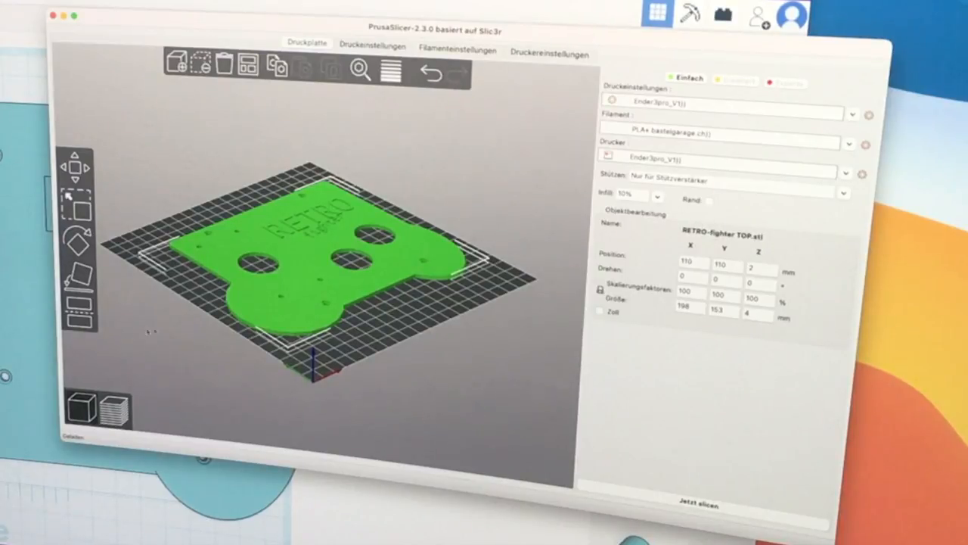
# Step: Slice the RETRO-fighter TOP plate lying flat on the bed with 10% infill
pyautogui.click(699, 505)
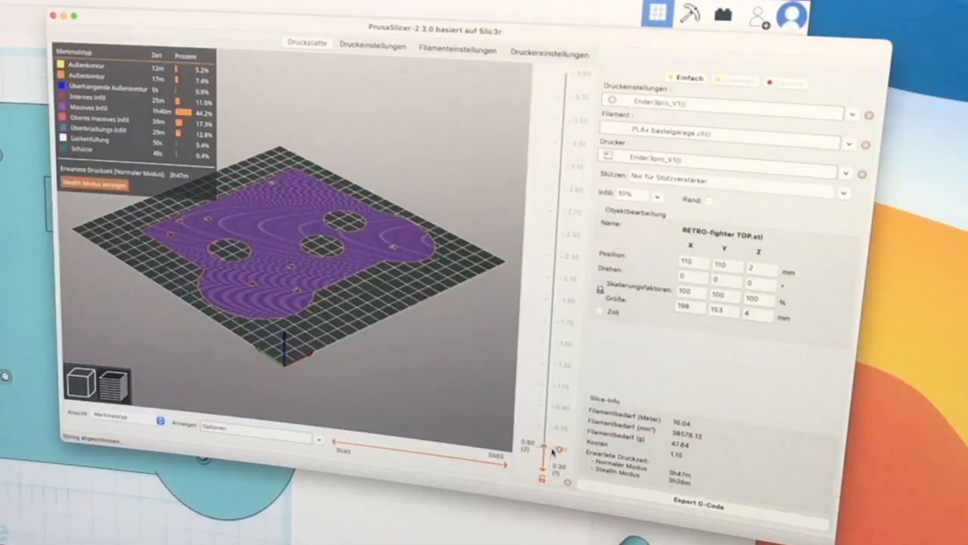
pyautogui.moveTo(540, 447); pyautogui.dragTo(540, 379)
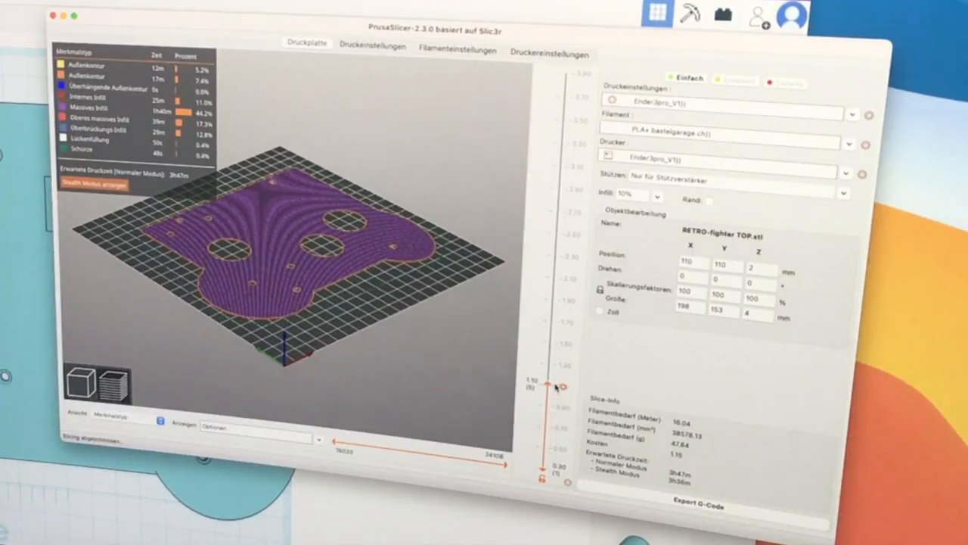
pyautogui.moveTo(560, 379); pyautogui.dragTo(560, 275)
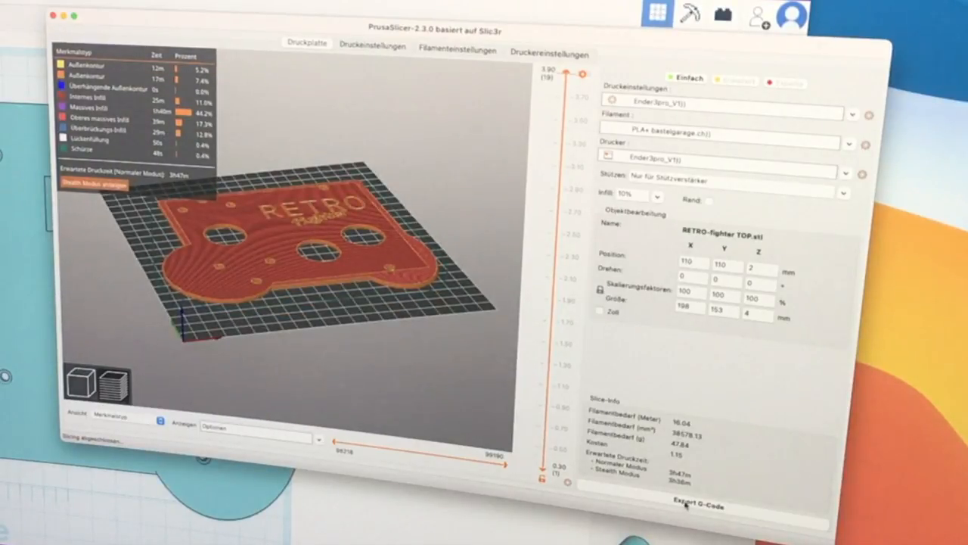
# Step: Export the sliced plate as G-code named RETRO-fighter TOP to the Desktop
pyautogui.click(690, 502)
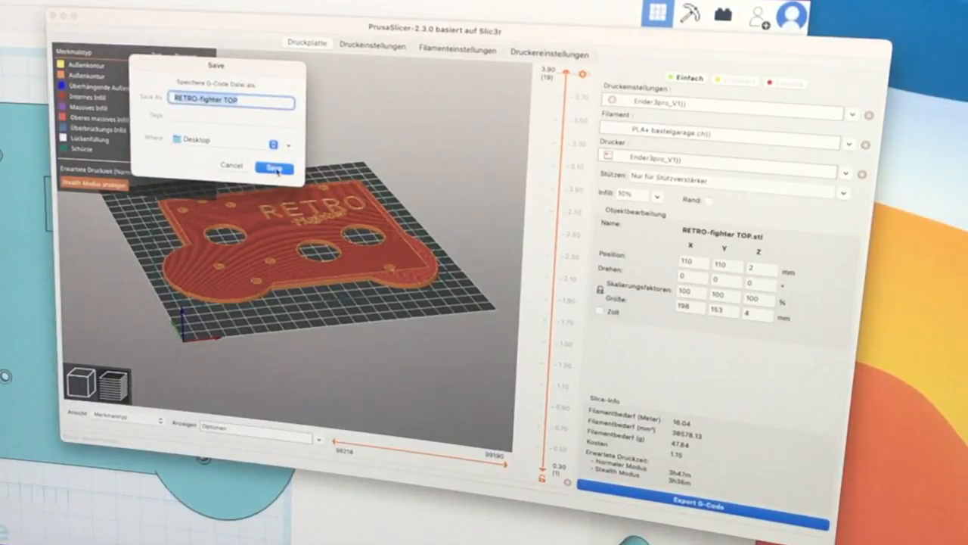
pyautogui.click(274, 165)
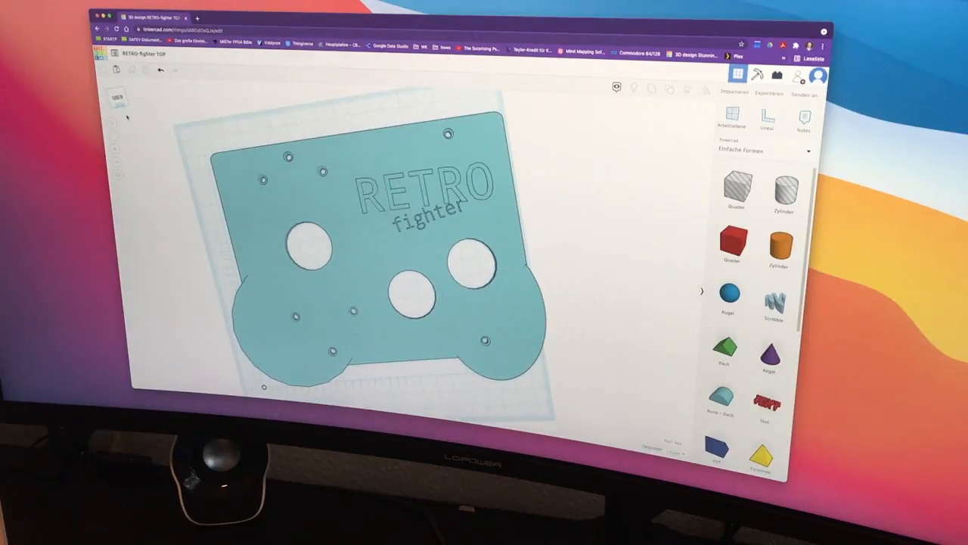
# Step: Bring up Tinkercad's export dialog for the RETRO fighter top plate
pyautogui.click(766, 94)
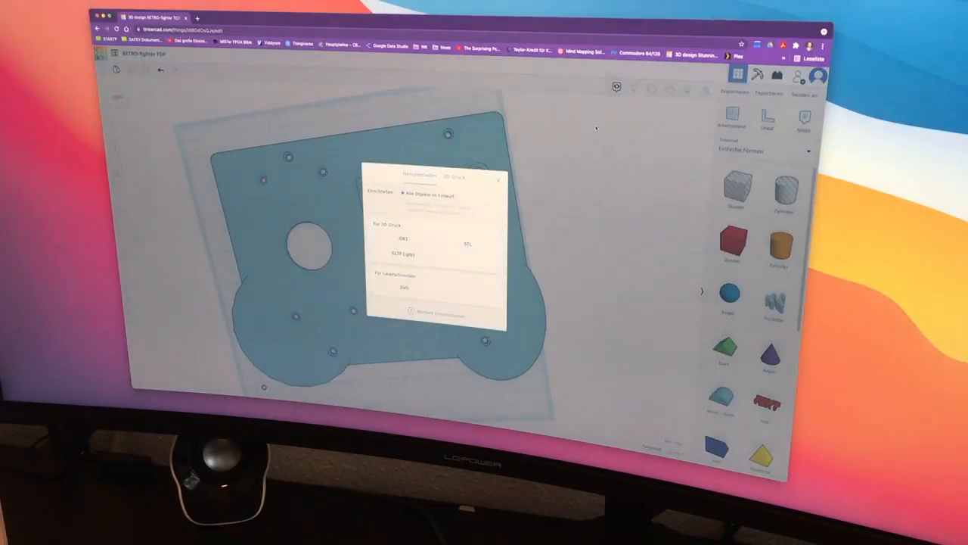